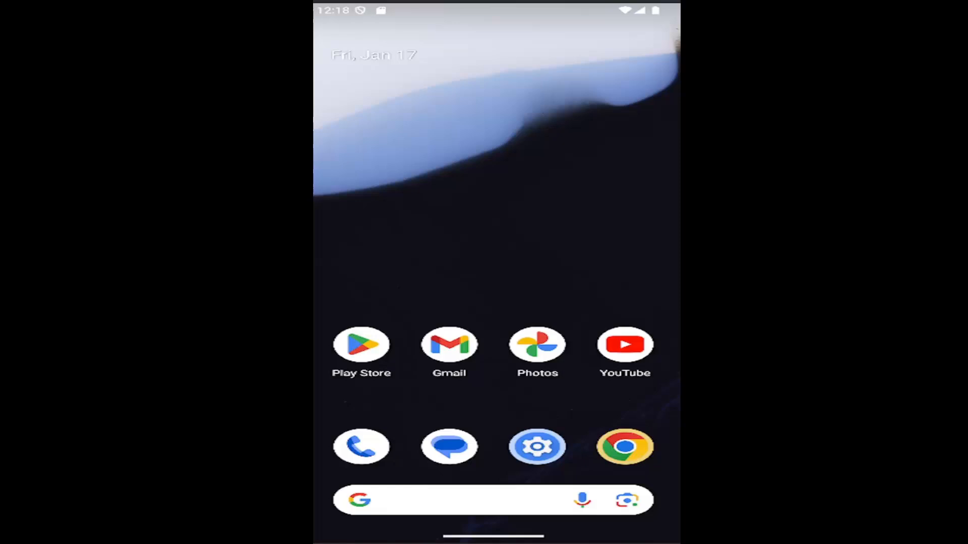
{"action": "mouse_move", "coordinate": [506, 435]}
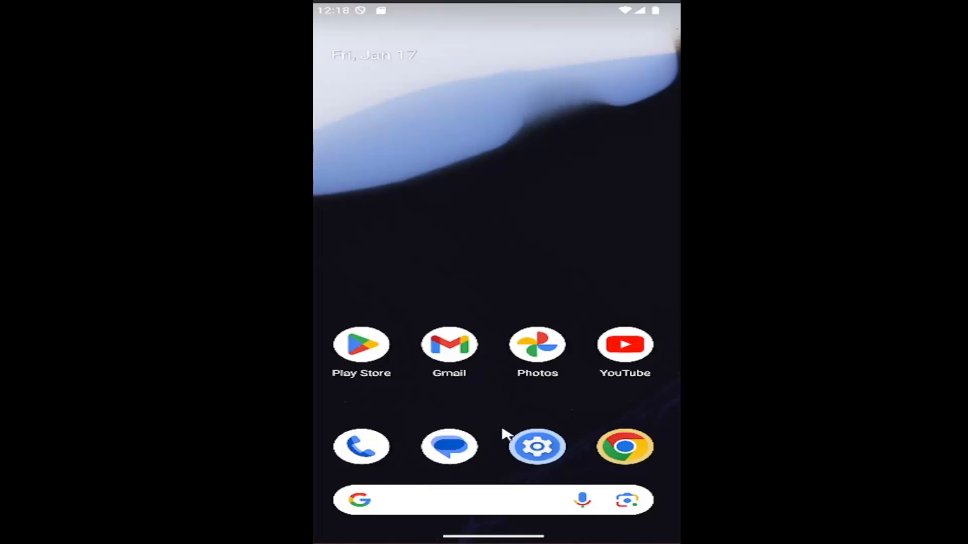
Swipe up from the home screen to reveal the app drawer.
{"action": "scroll", "scroll_direction": "up", "scroll_amount": 3}
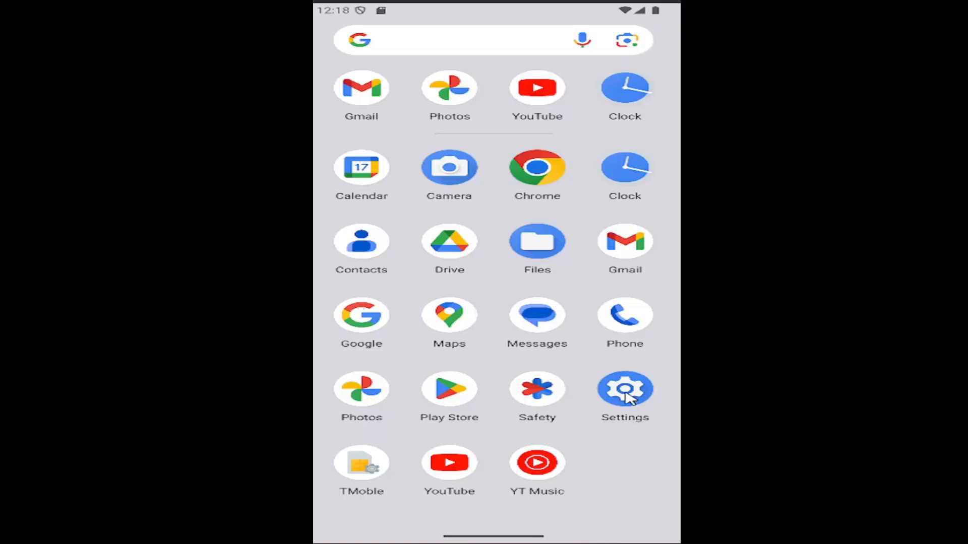
Launch Settings and go to its Apps page.
{"action": "left_click", "coordinate": [624, 390]}
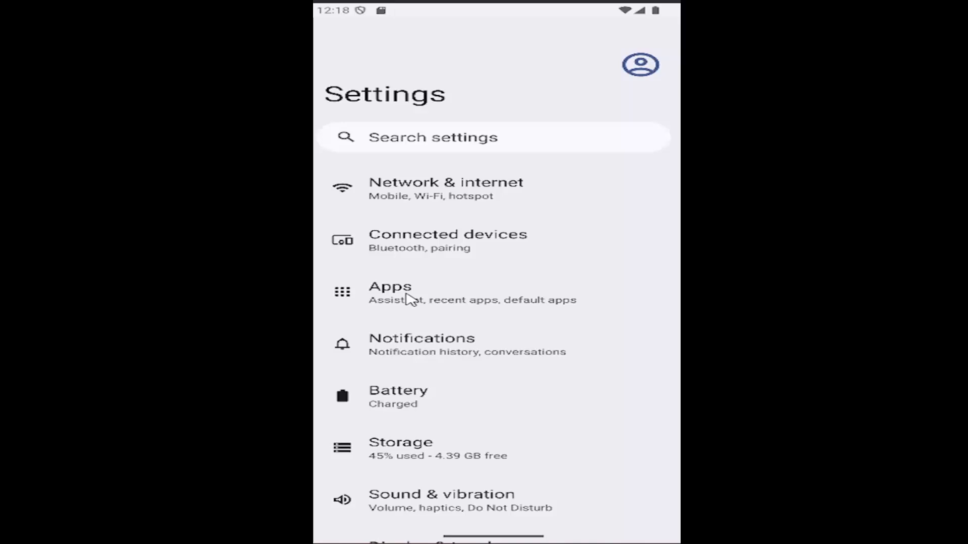
{"action": "left_click", "coordinate": [390, 293]}
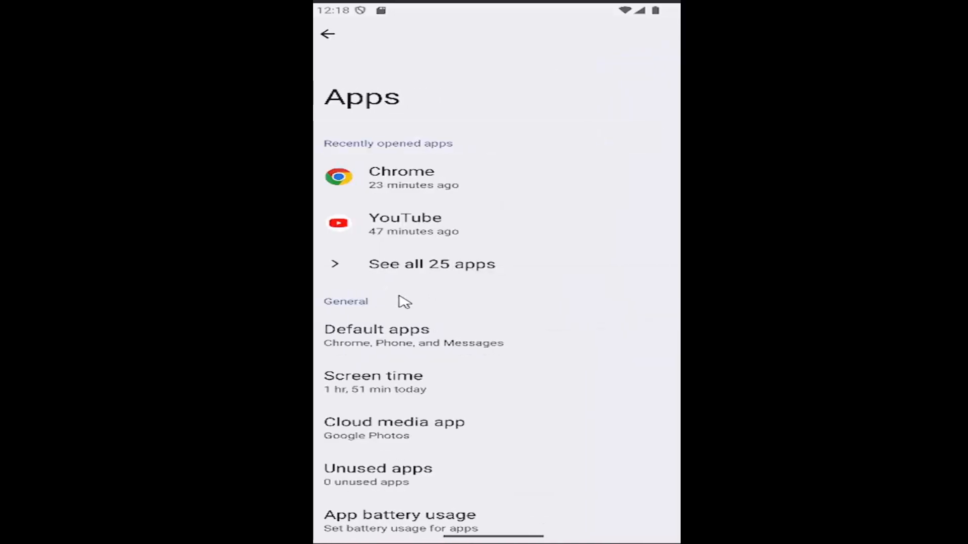
{"action": "mouse_move", "coordinate": [423, 394]}
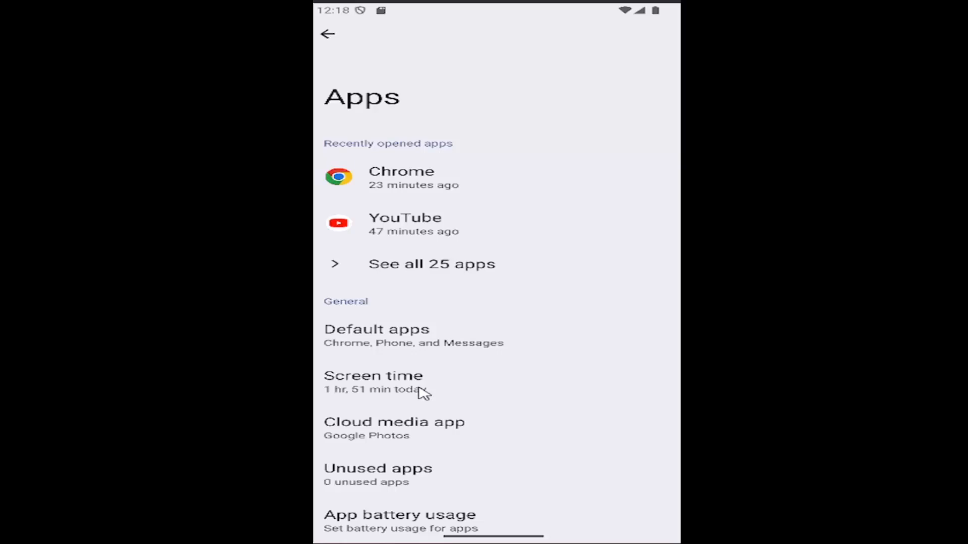
{"action": "mouse_move", "coordinate": [432, 398]}
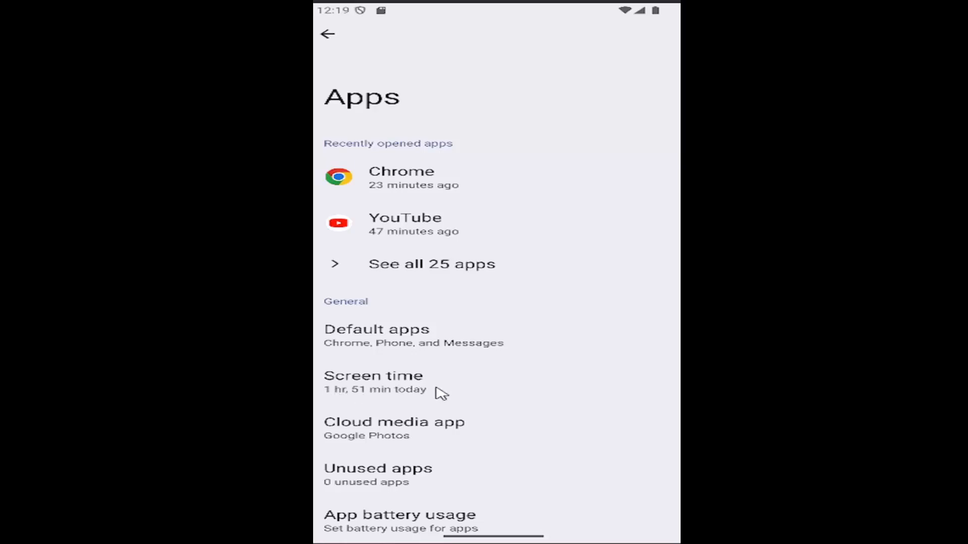
Open Screen time details, view the previous day, then return to today's 1 hr, 51 min.
{"action": "left_click", "coordinate": [373, 375]}
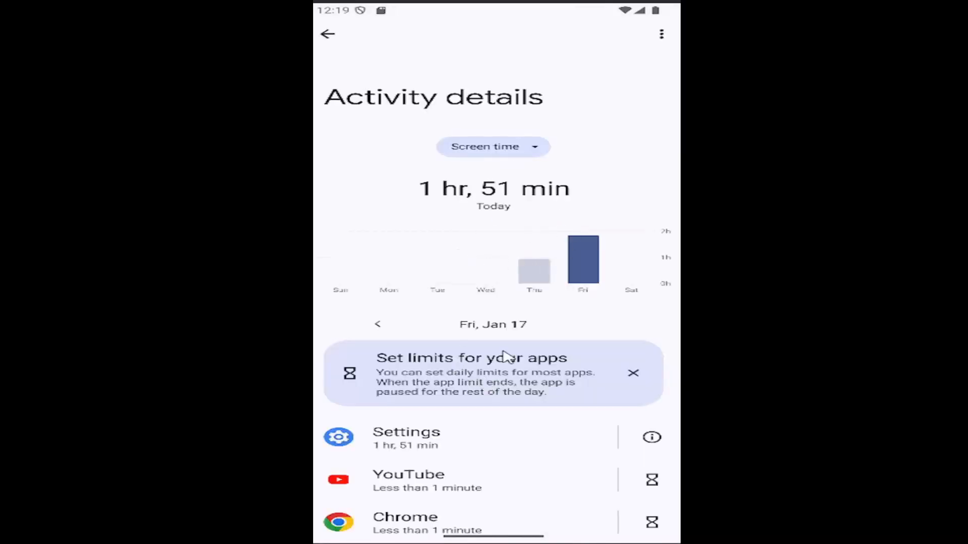
{"action": "left_click", "coordinate": [377, 324]}
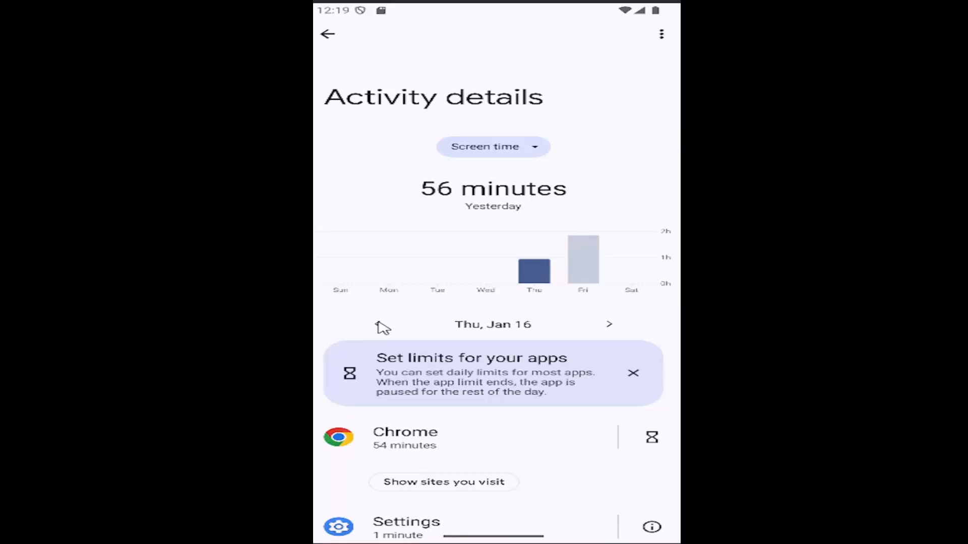
{"action": "left_click", "coordinate": [609, 324]}
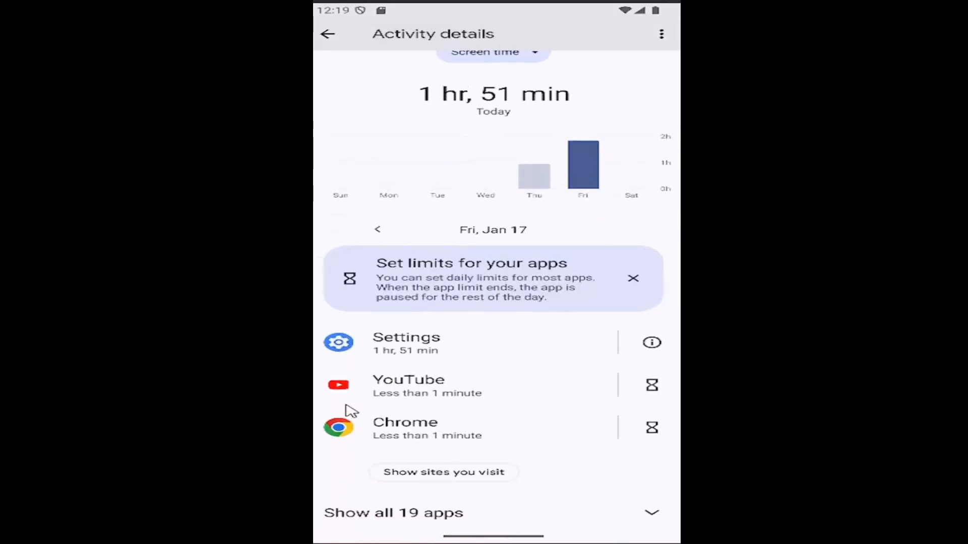
{"action": "mouse_move", "coordinate": [412, 413]}
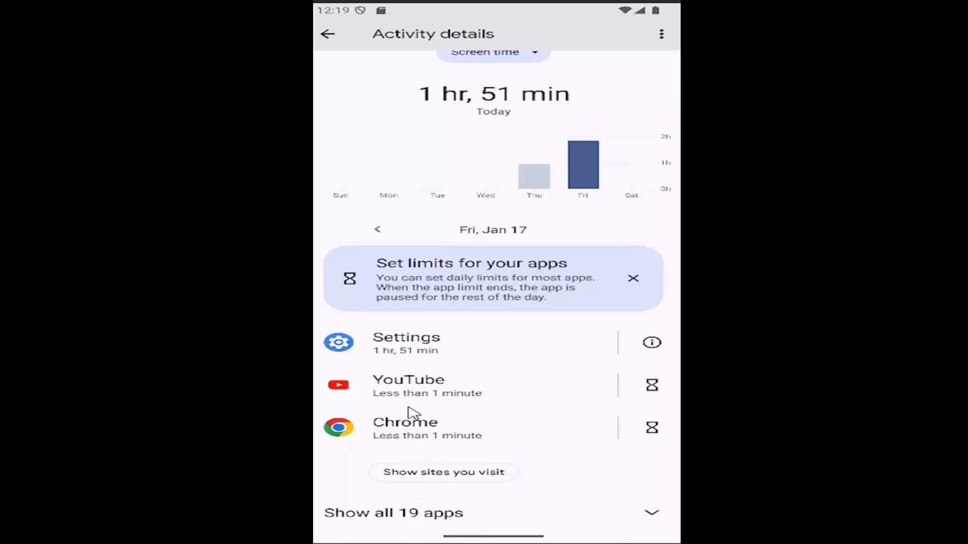
{"action": "mouse_move", "coordinate": [575, 517]}
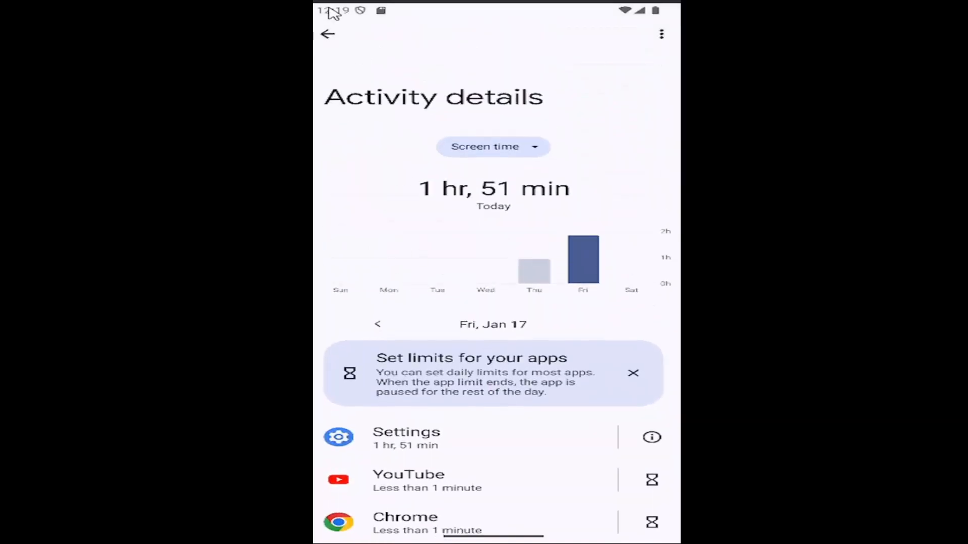
Go back from Activity details to the Apps page.
{"action": "left_click", "coordinate": [328, 34]}
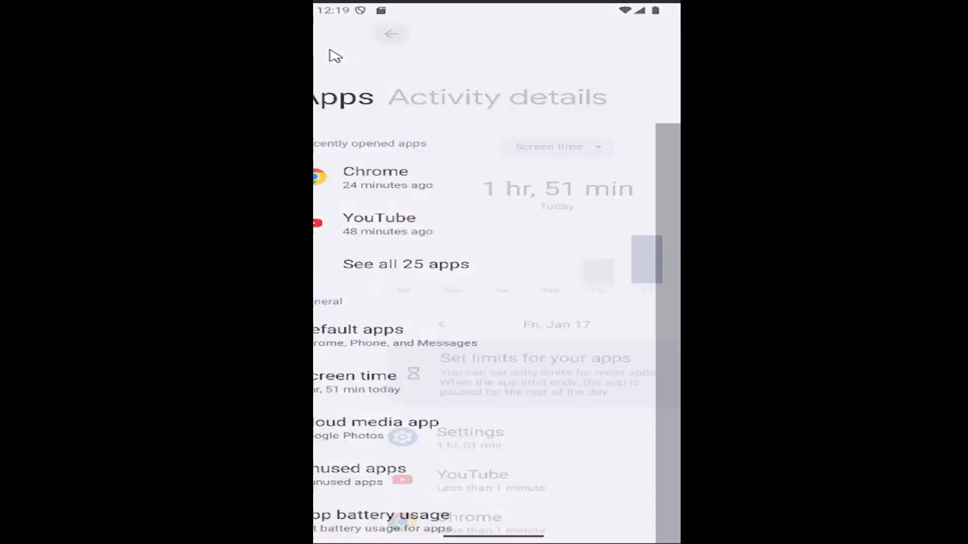